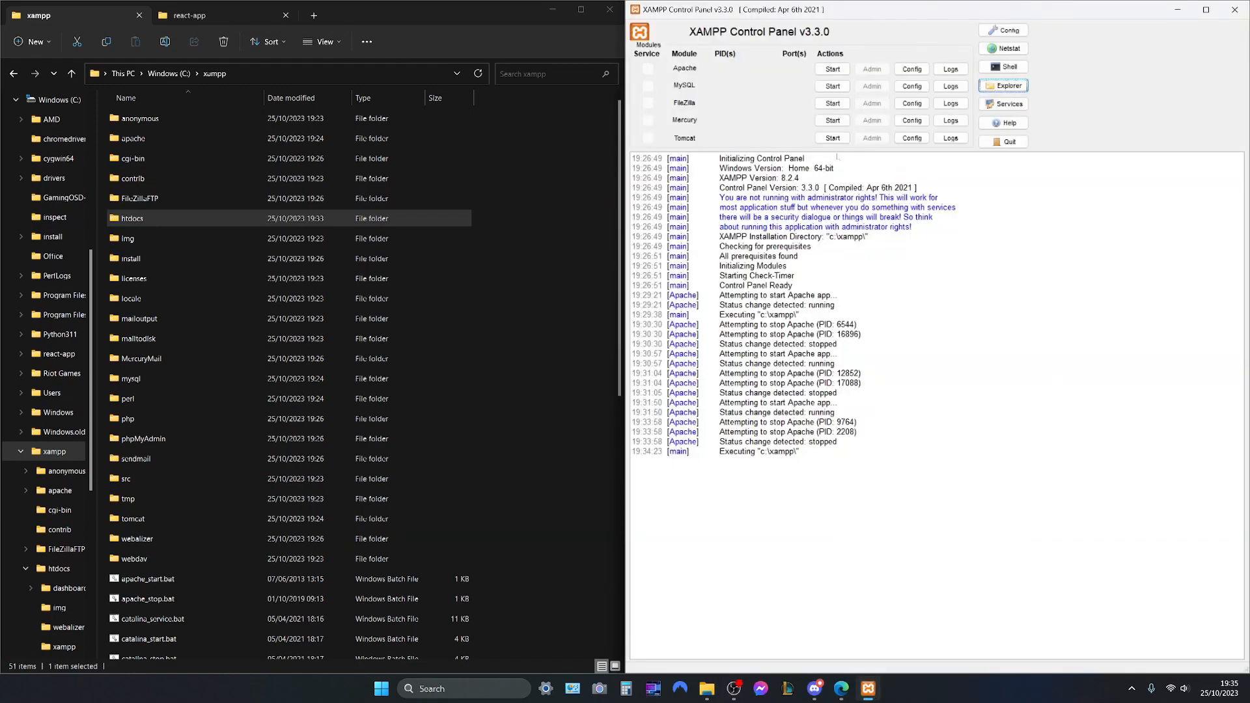
Start the Apache web server and bring up the Edge browser
{"action": "left_click", "coordinate": [833, 69]}
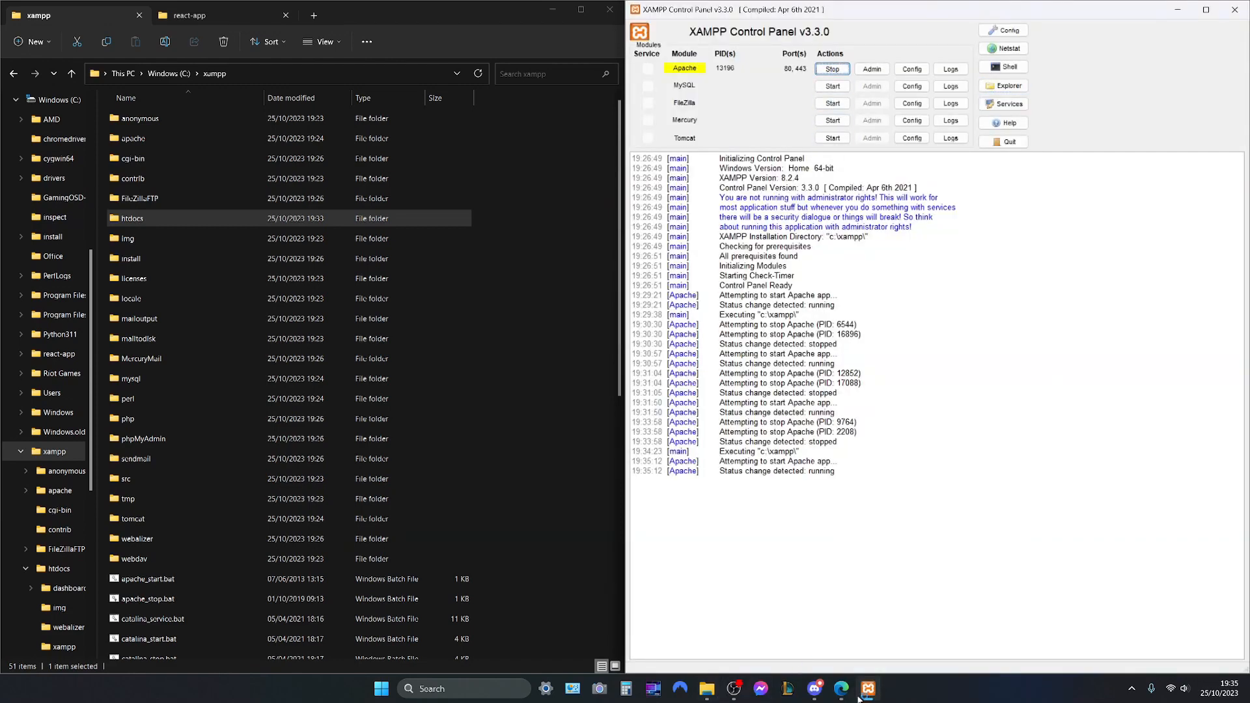
{"action": "left_click", "coordinate": [842, 688]}
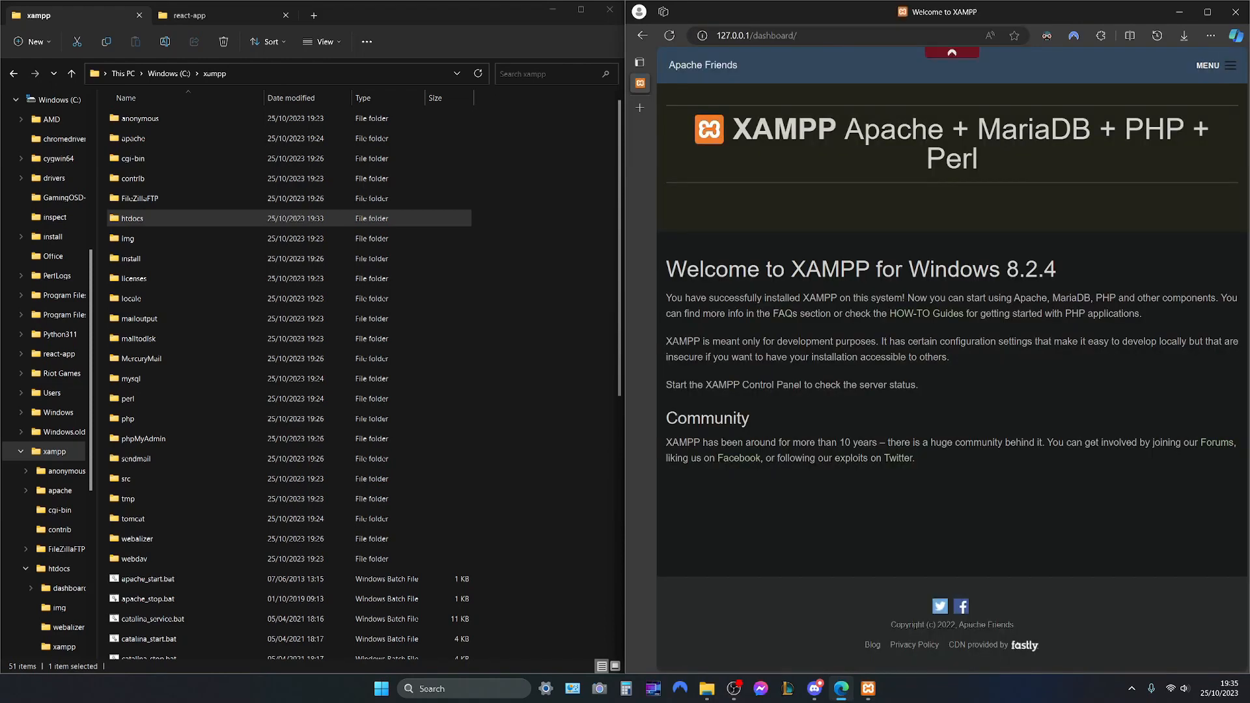
{"action": "mouse_move", "coordinate": [676, 221]}
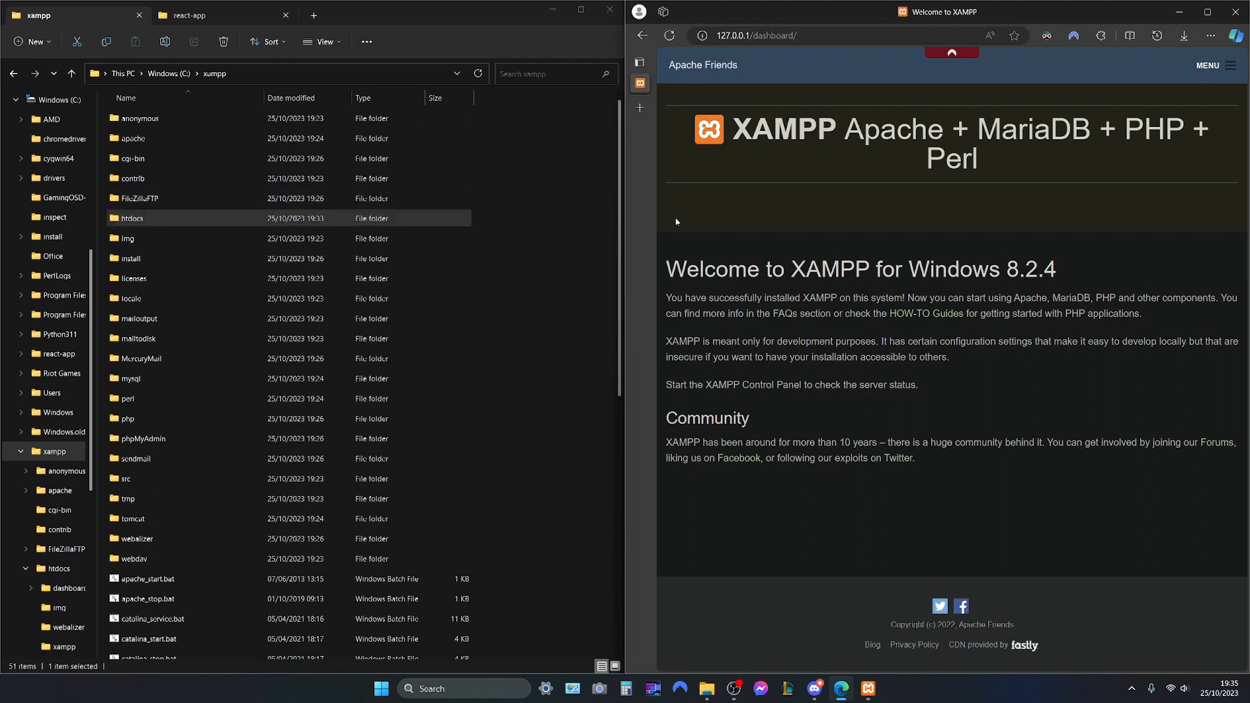
{"action": "mouse_move", "coordinate": [756, 181]}
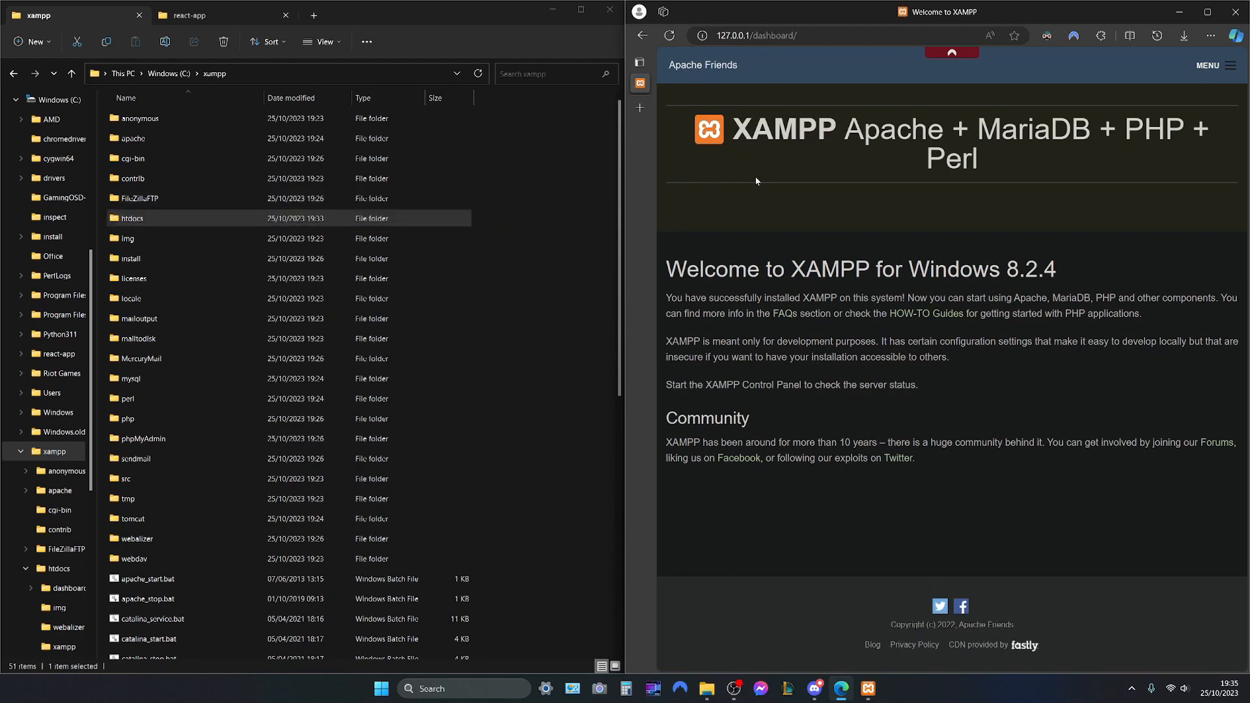
{"action": "mouse_move", "coordinate": [773, 198]}
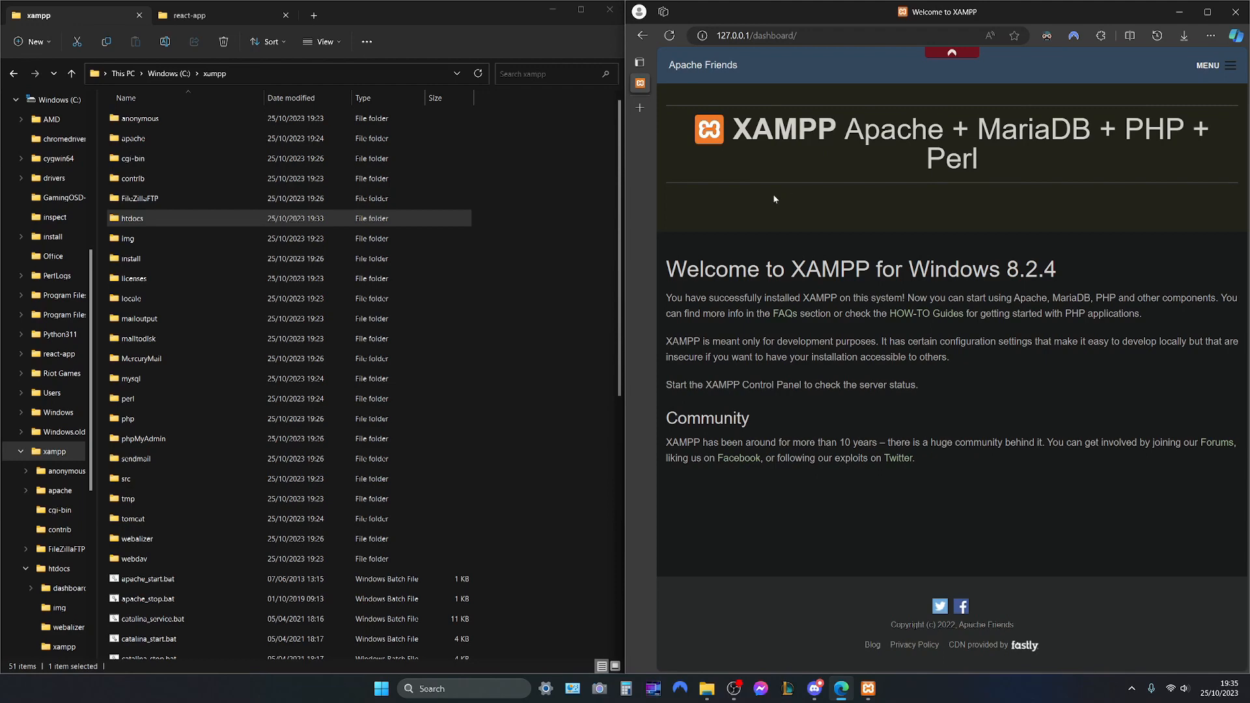
Go up to the C: drive root in File Explorer
{"action": "left_click", "coordinate": [132, 138]}
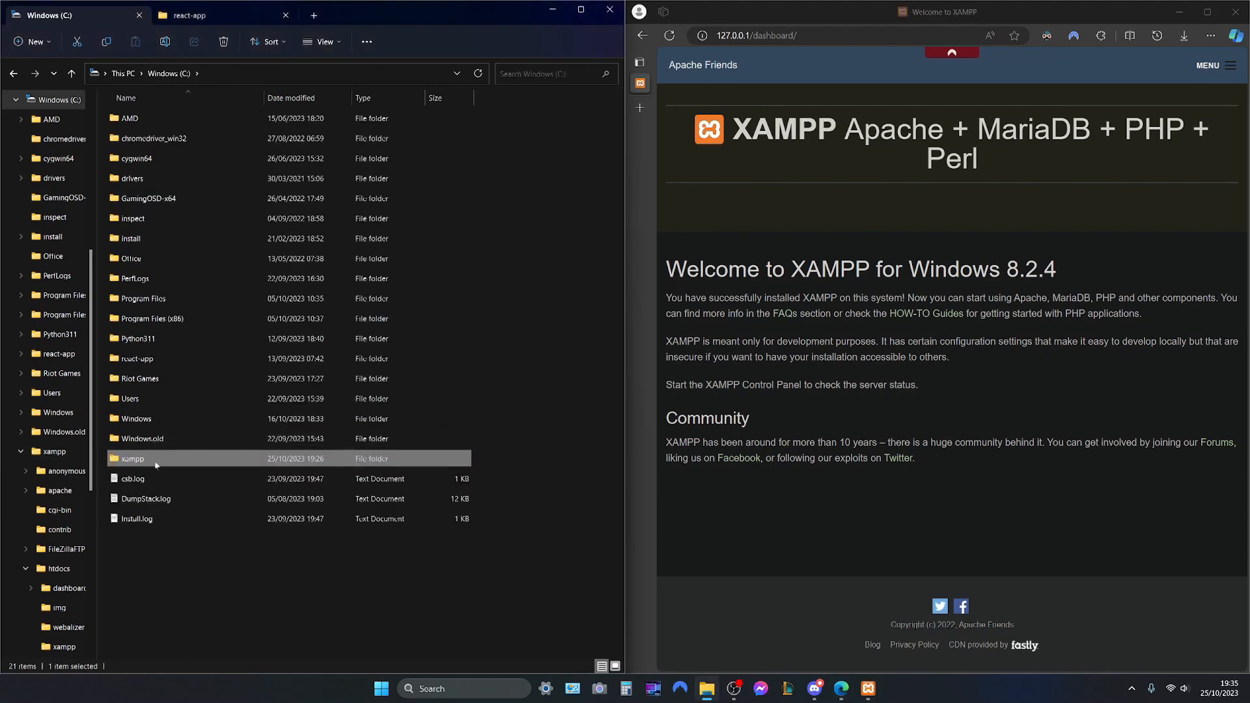
Browse into xampp/htdocs and its dashboard folder, then return to htdocs
{"action": "double_click", "coordinate": [131, 458]}
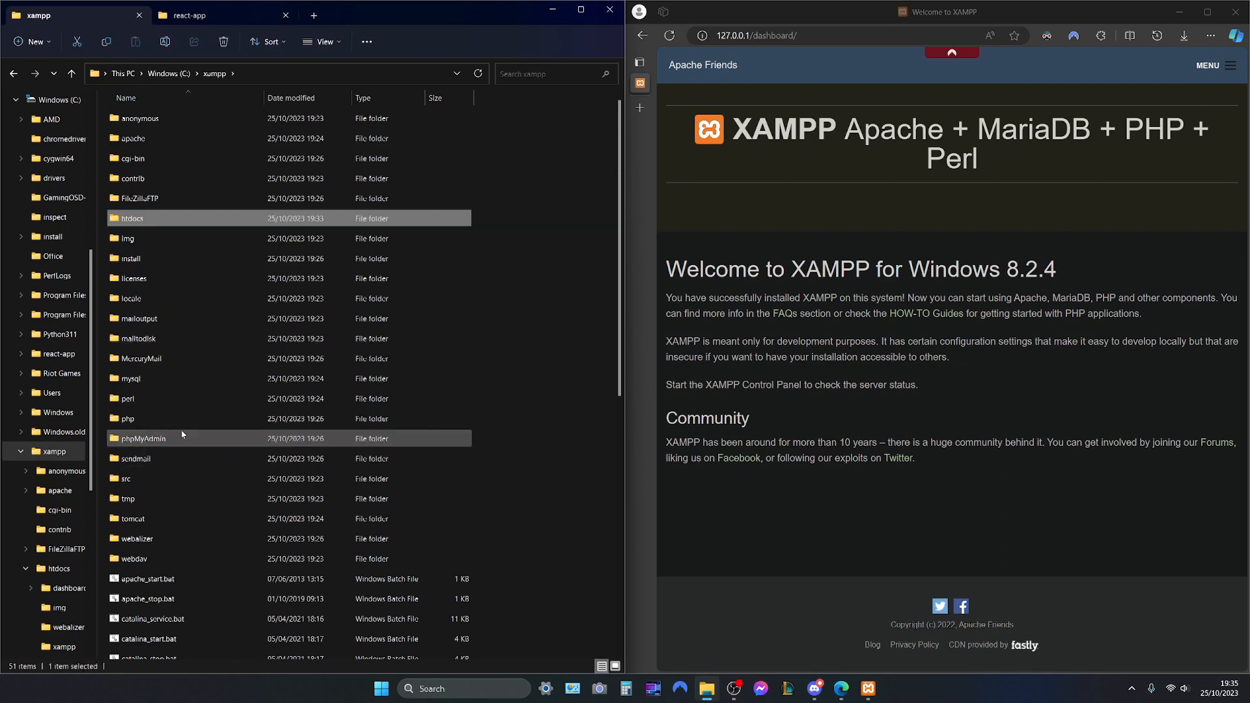
{"action": "double_click", "coordinate": [130, 217]}
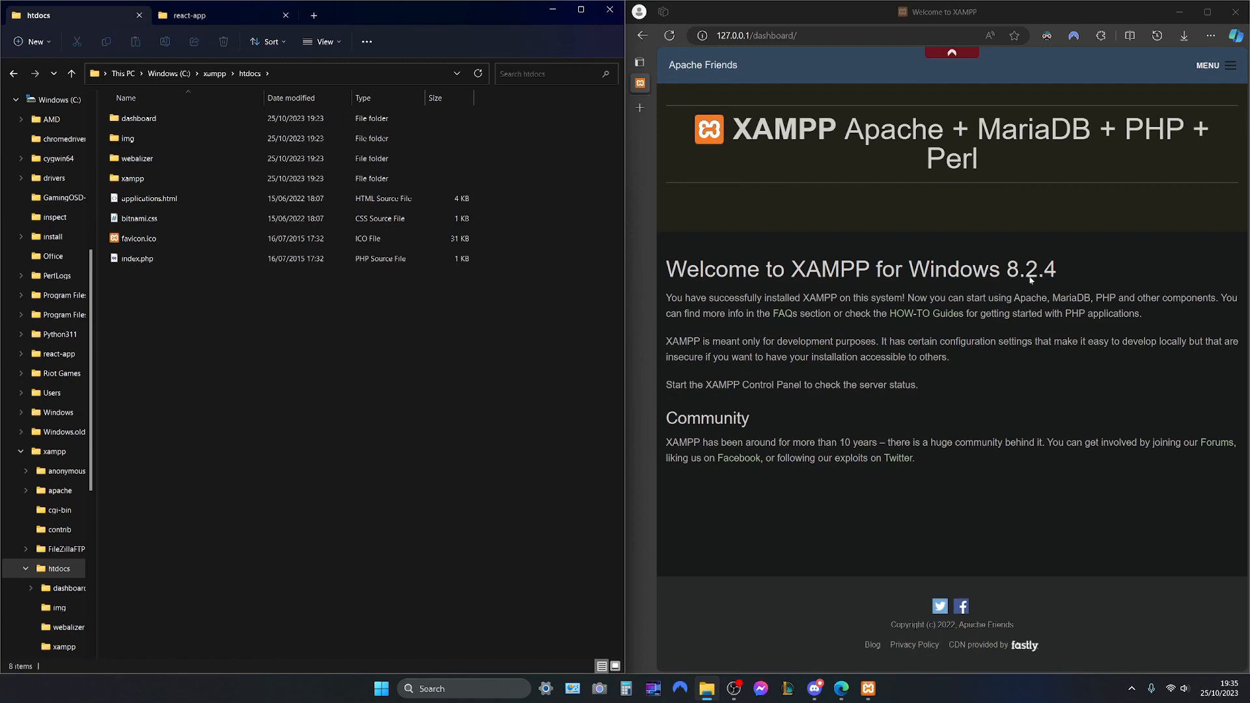
{"action": "double_click", "coordinate": [137, 119]}
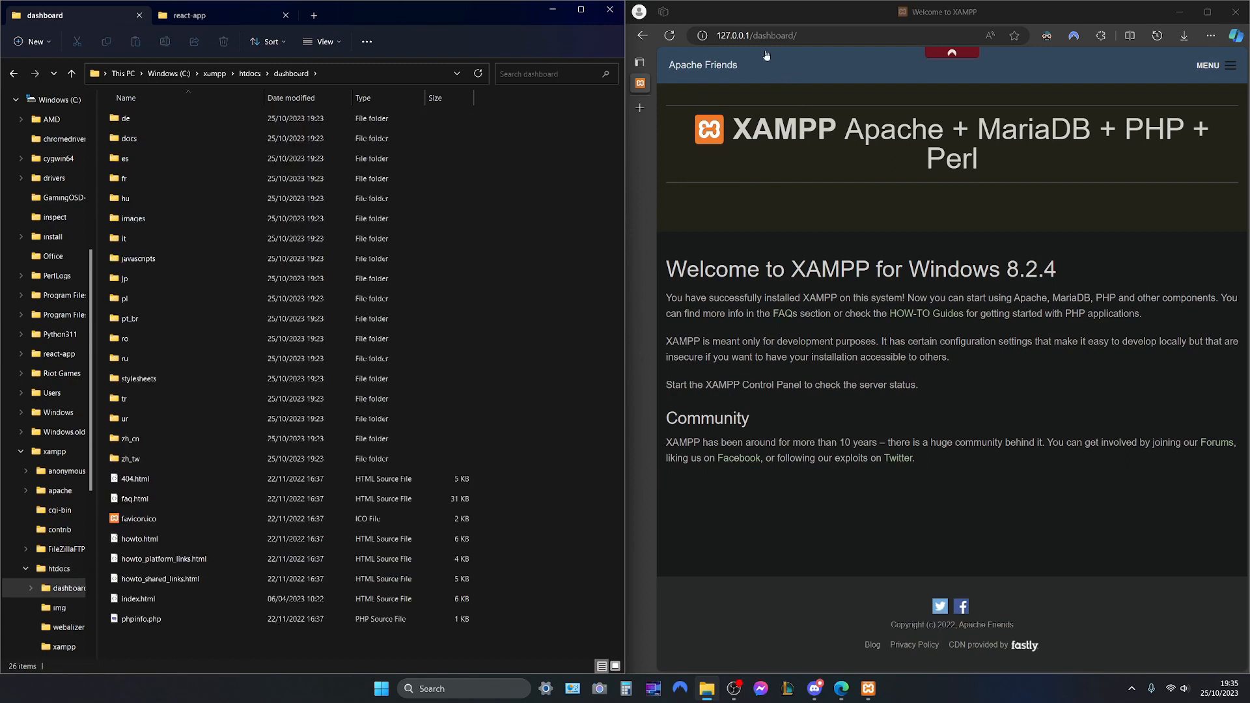
{"action": "left_click", "coordinate": [128, 279]}
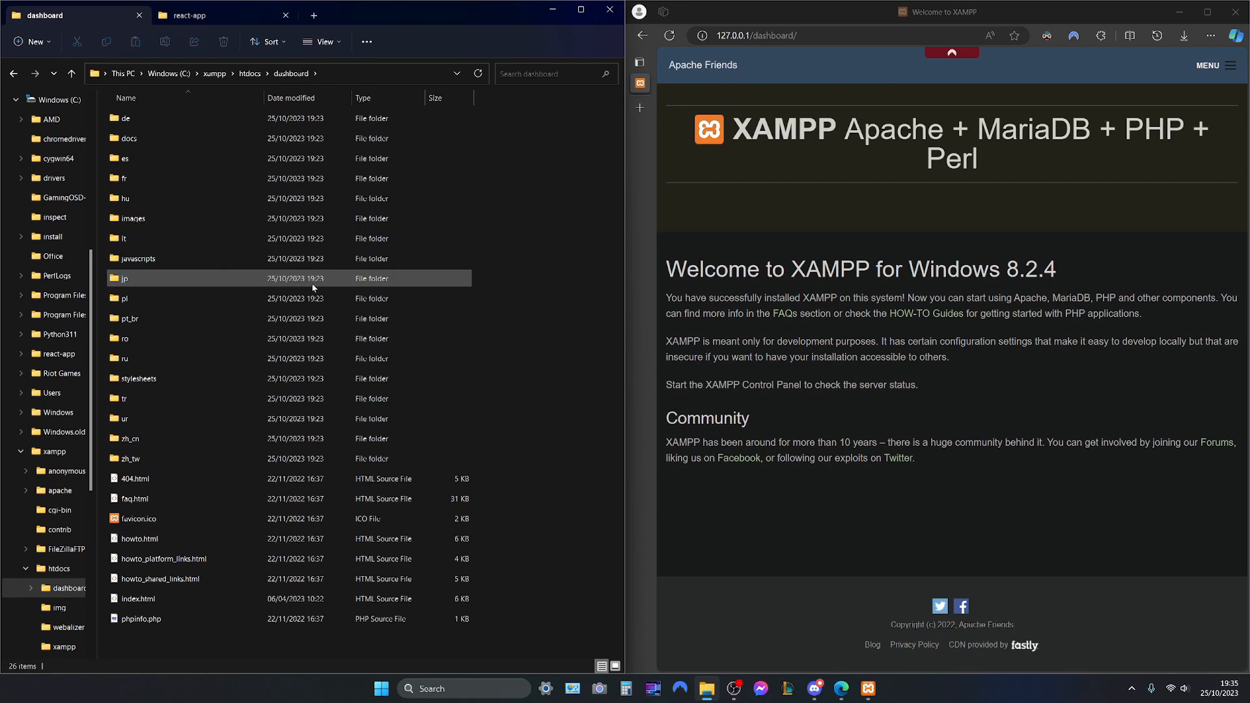
{"action": "left_click", "coordinate": [248, 73]}
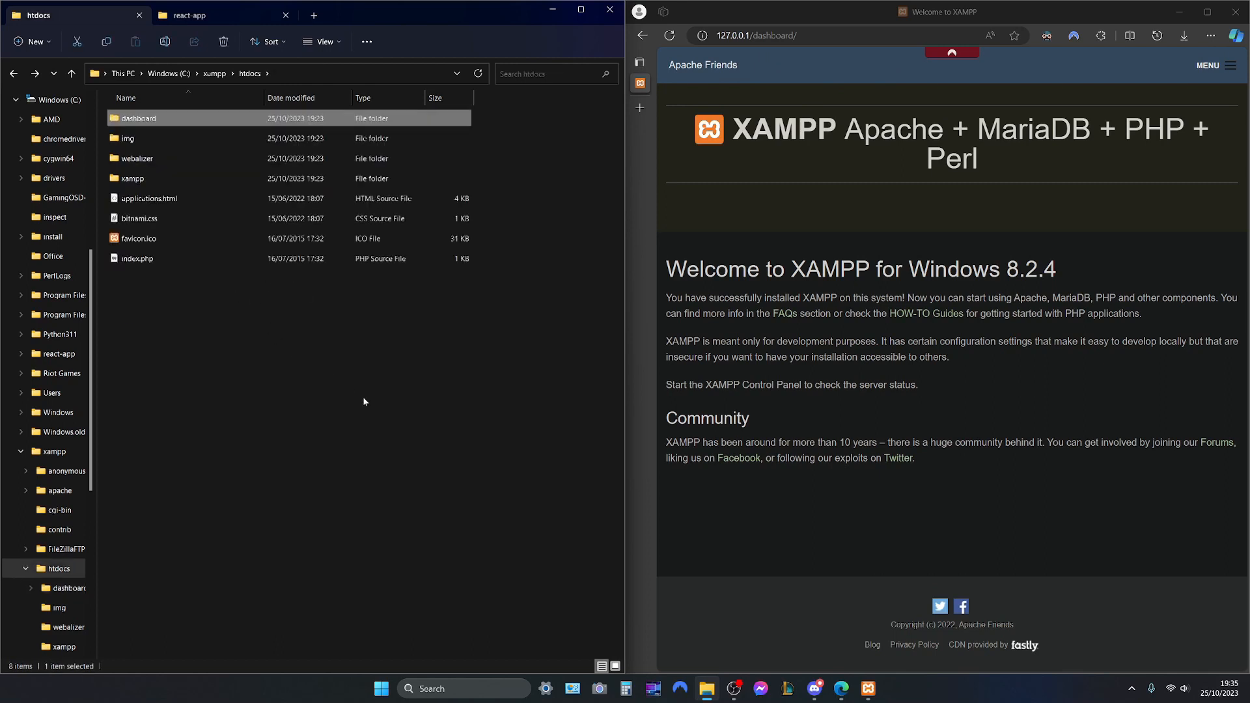
Select all htdocs contents and launch a Command Prompt via cmd in the address bar
{"action": "key", "text": "ctrl+a"}
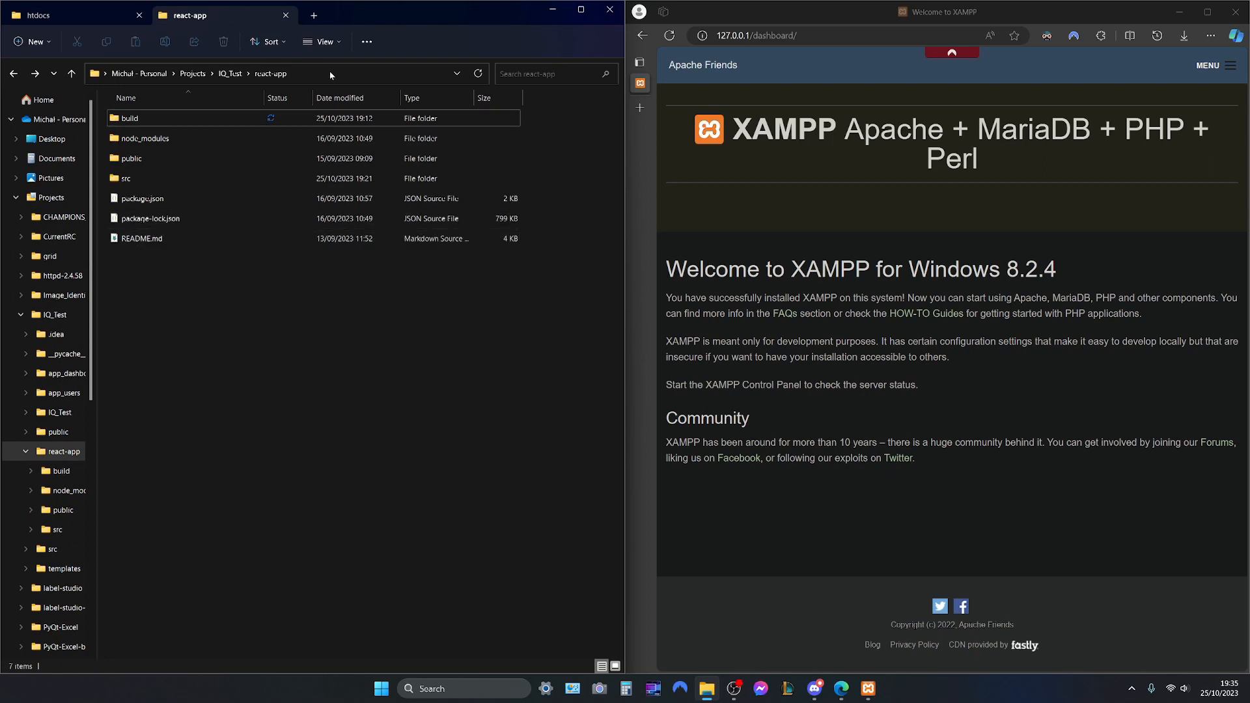
{"action": "type", "text": "cmd"}
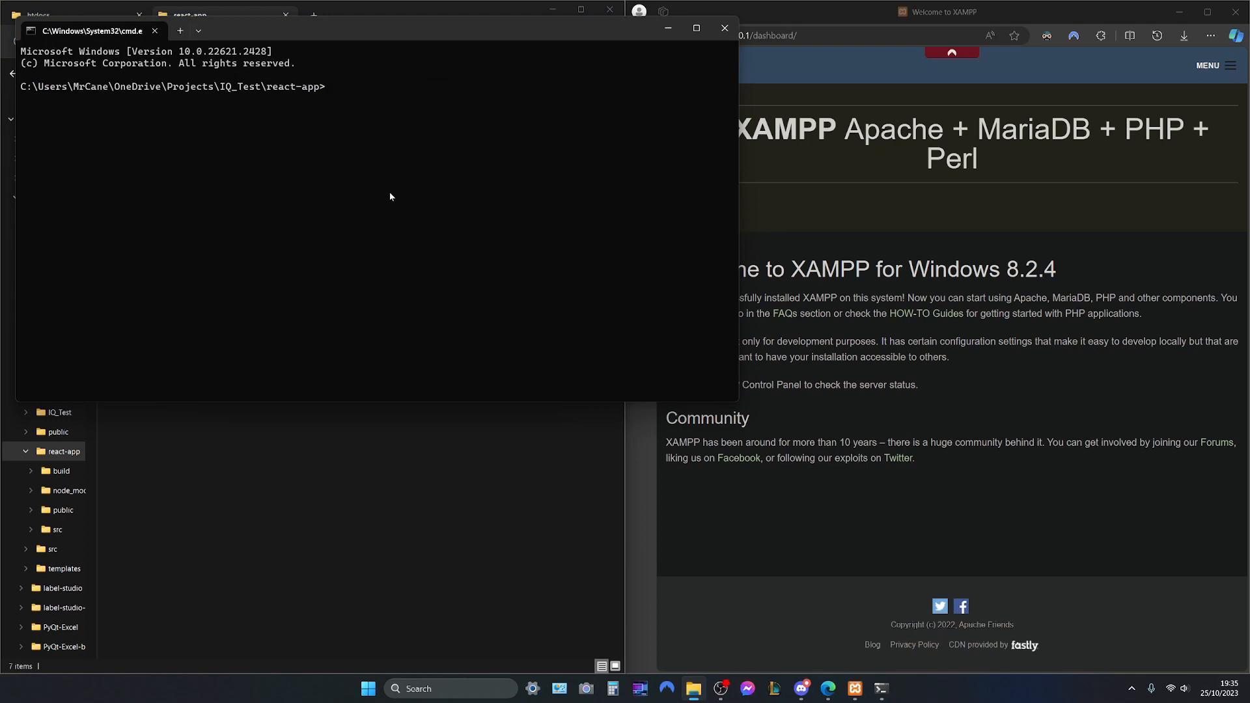
Enter the command 'npm start build' at the react-app prompt
{"action": "type", "text": "n"}
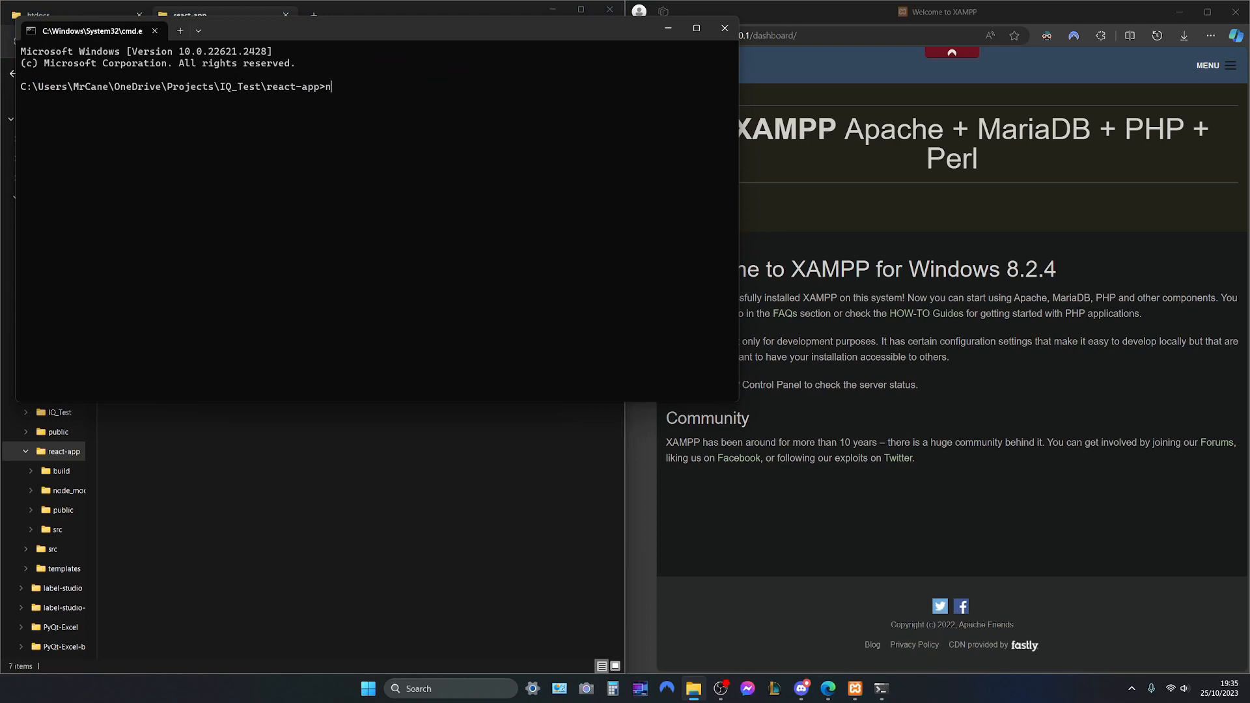
{"action": "type", "text": "pm s"}
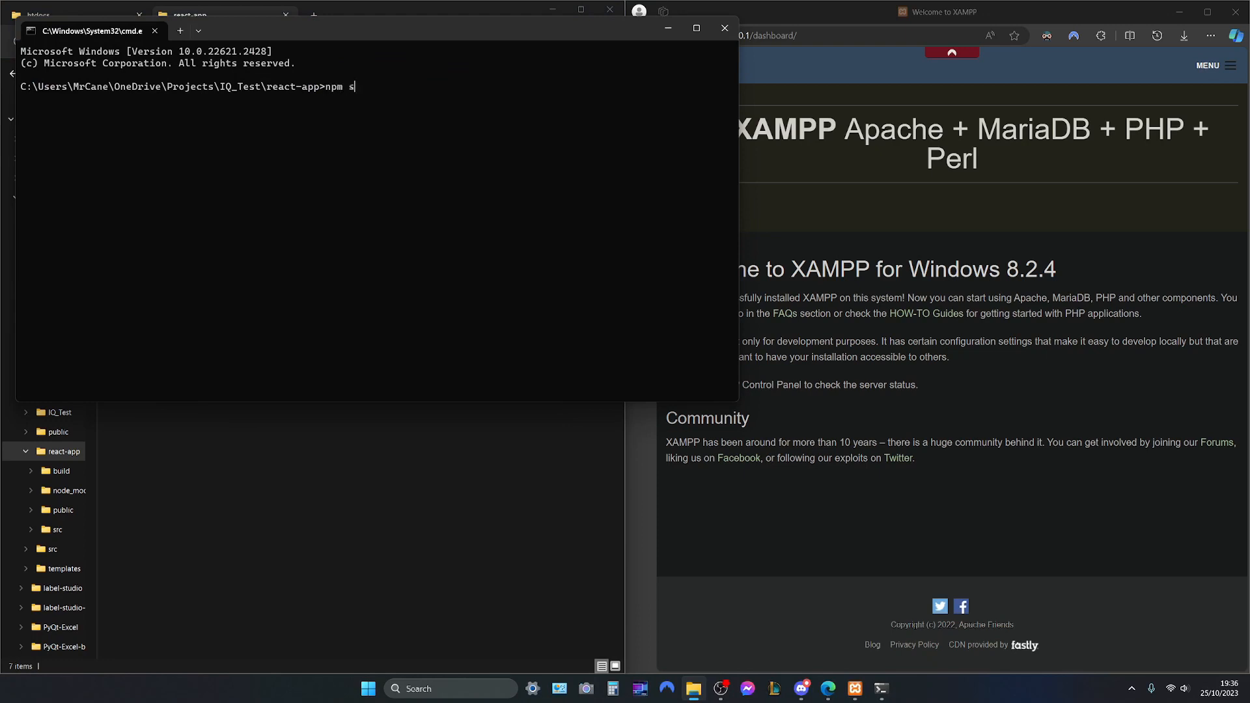
{"action": "type", "text": "tart build"}
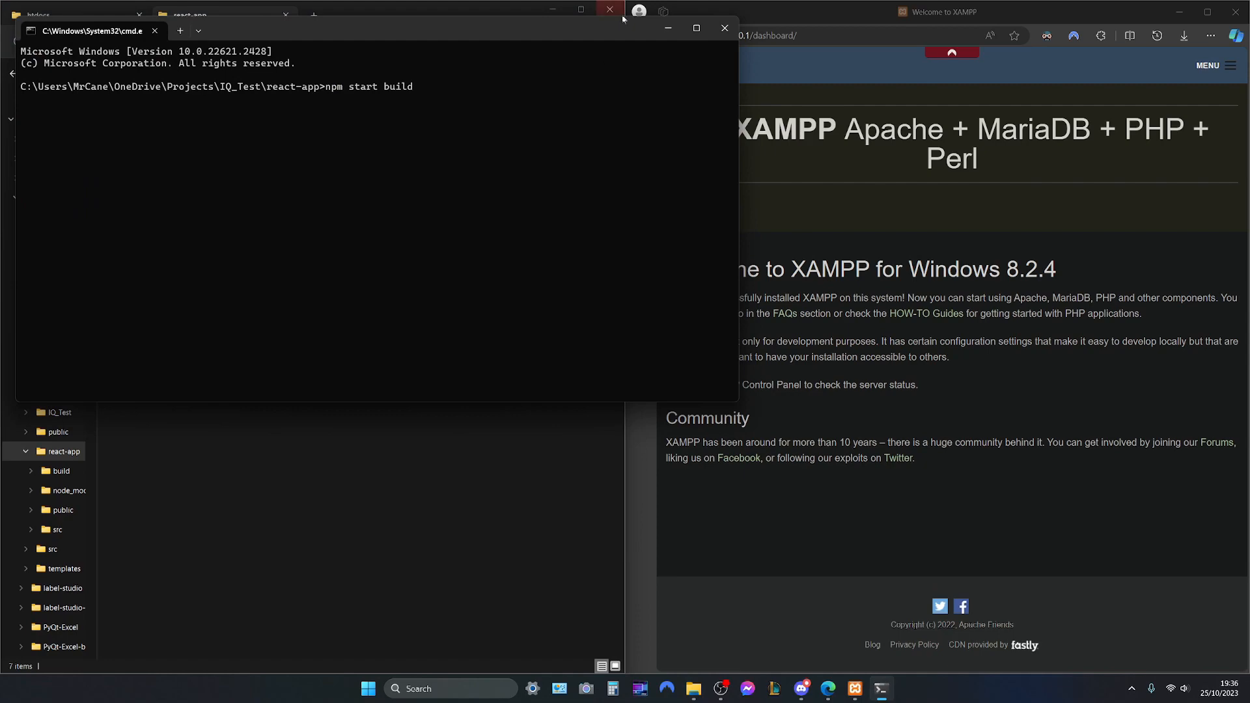
Select all eight files in react-app's build folder and switch to the empty htdocs folder
{"action": "left_click", "coordinate": [610, 9]}
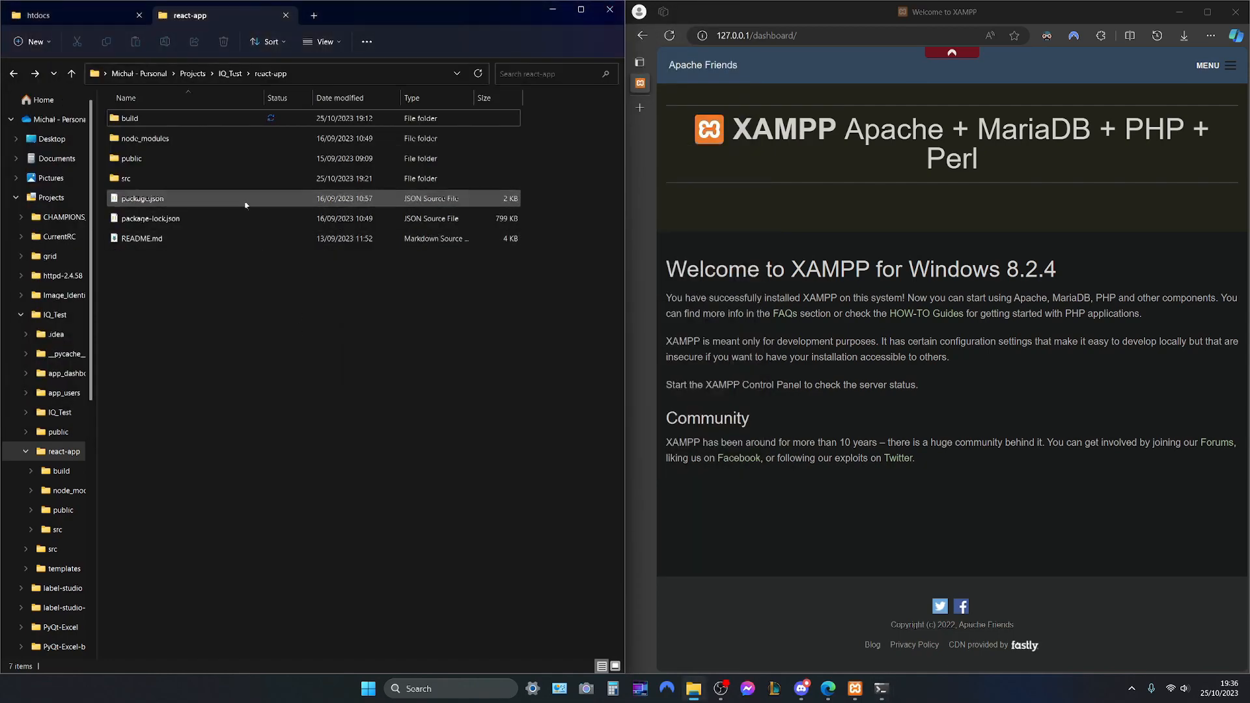
{"action": "double_click", "coordinate": [129, 118]}
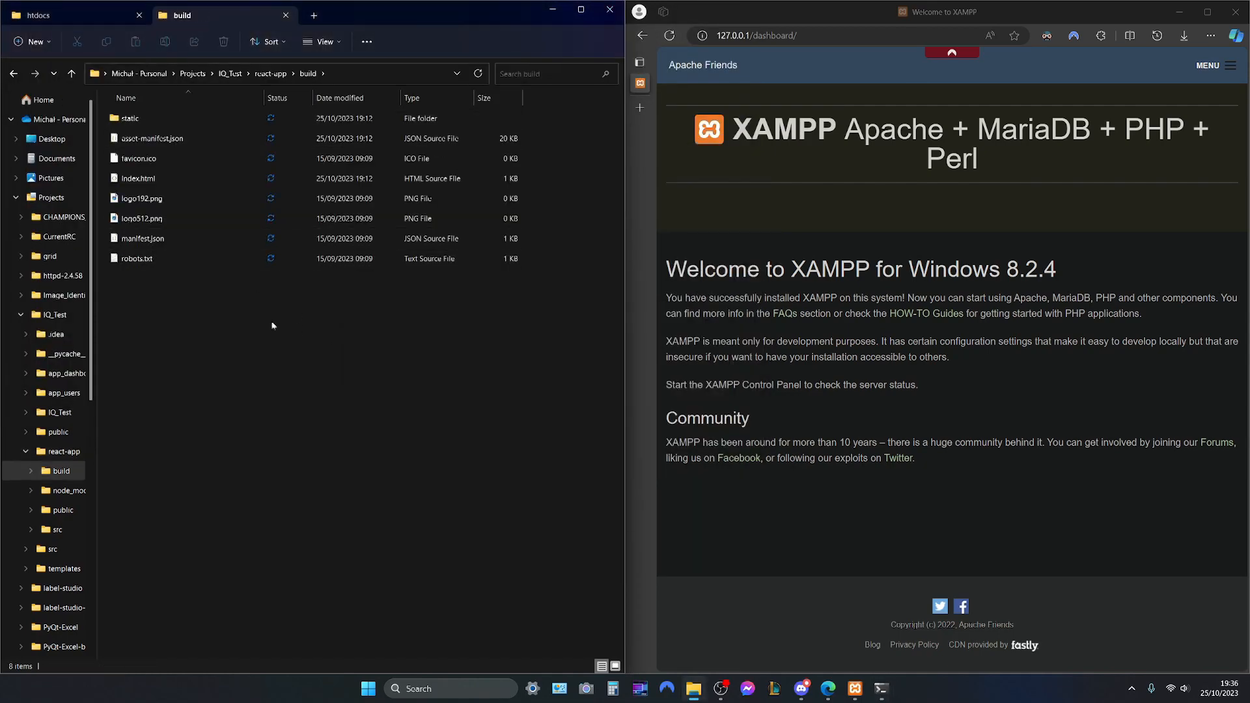
{"action": "key", "text": "ctrl+a"}
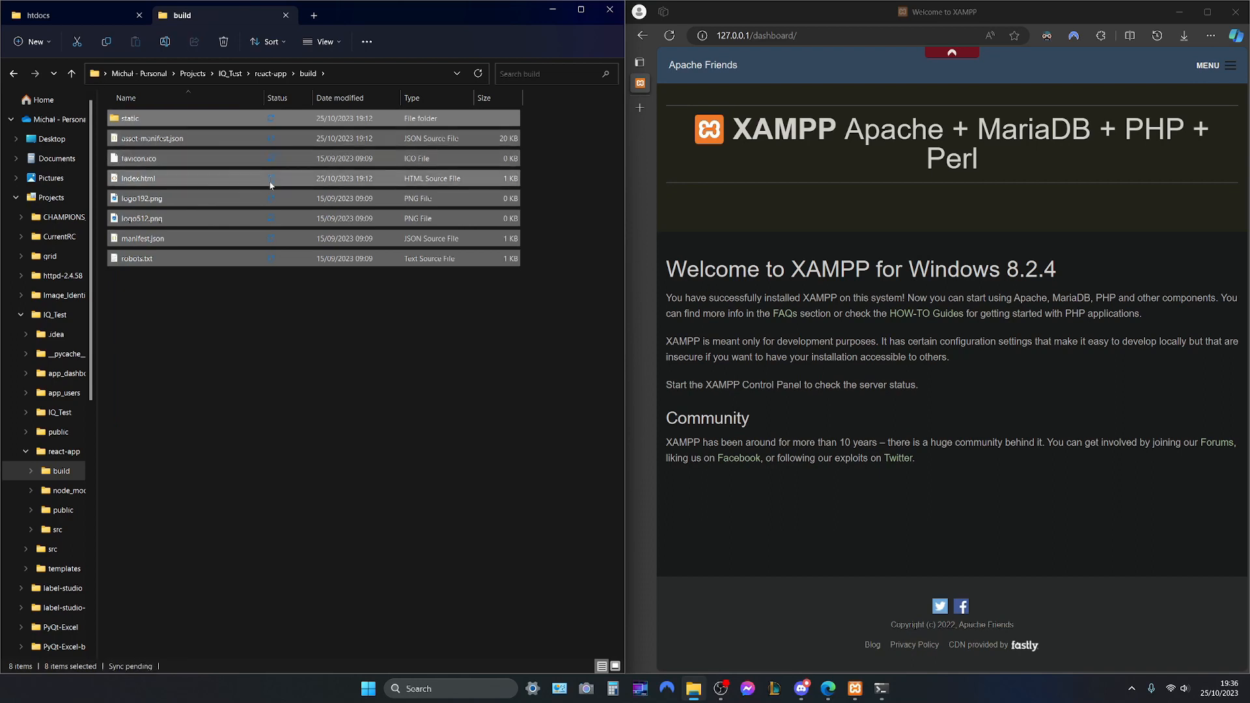
{"action": "left_click", "coordinate": [72, 15]}
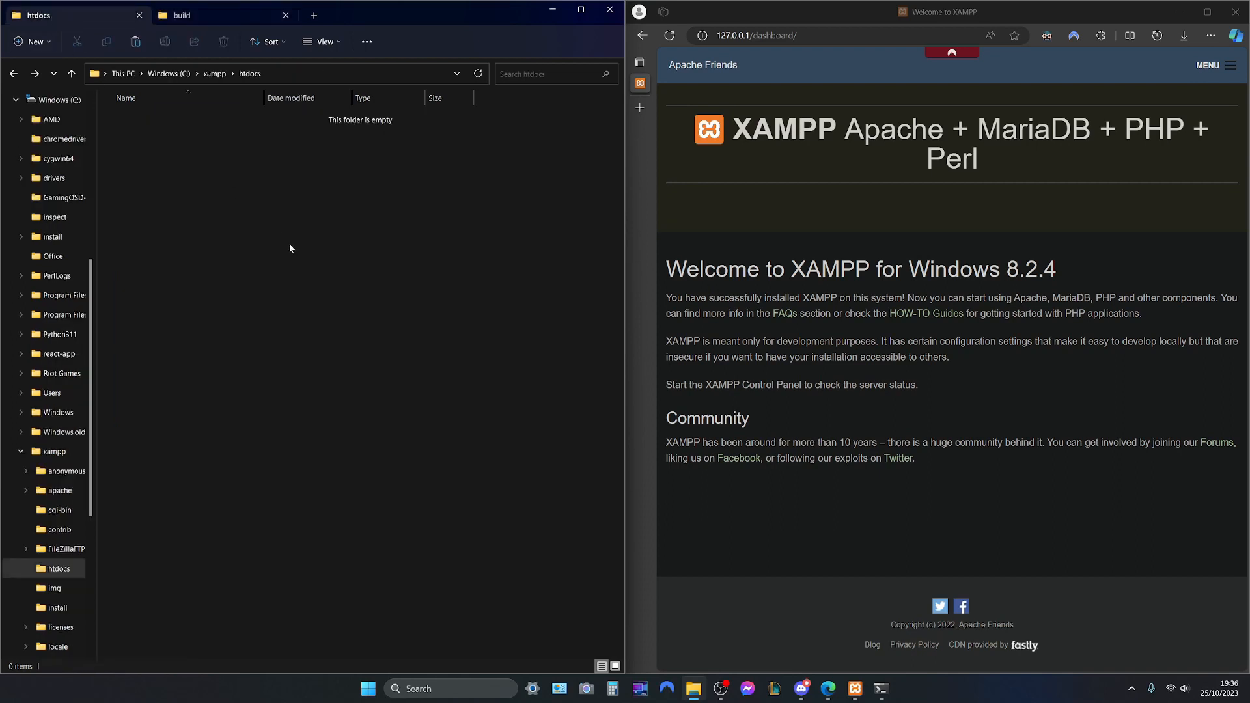
{"action": "mouse_move", "coordinate": [285, 244]}
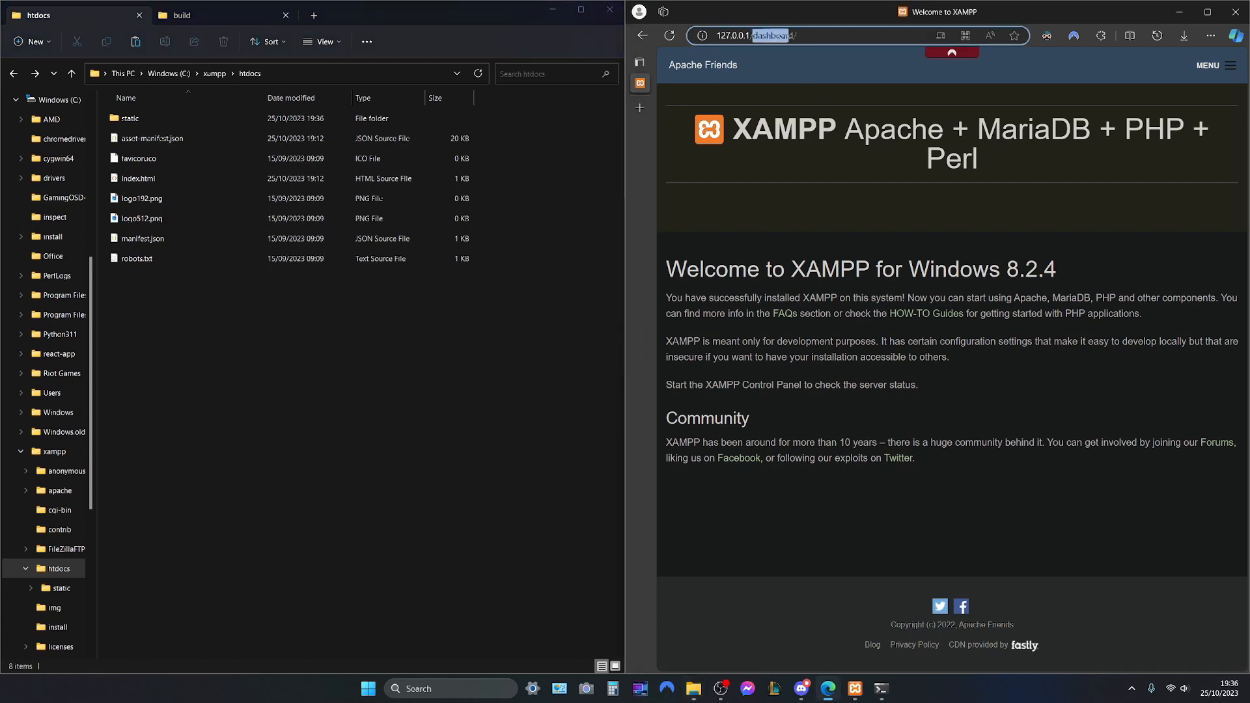
Load the React site at 127.0.0.1, open the IQ test introduction, then return to XAMPP
{"action": "left_click", "coordinate": [750, 35]}
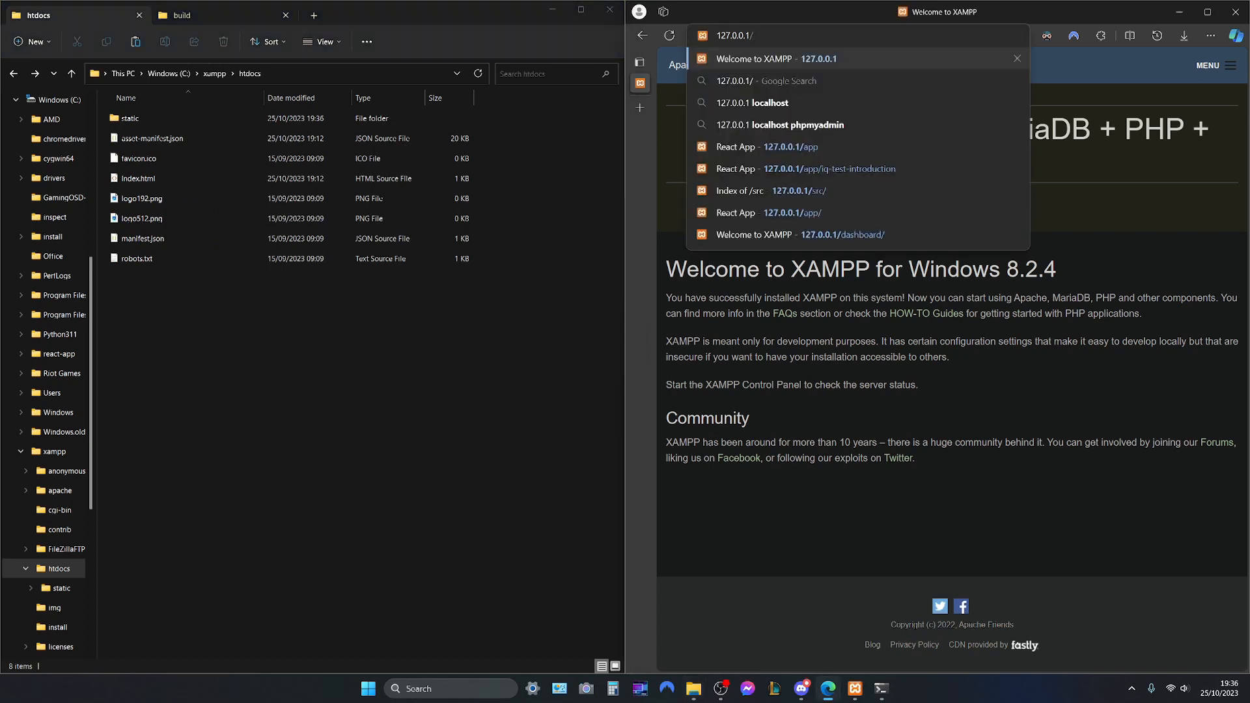
{"action": "left_click", "coordinate": [731, 35]}
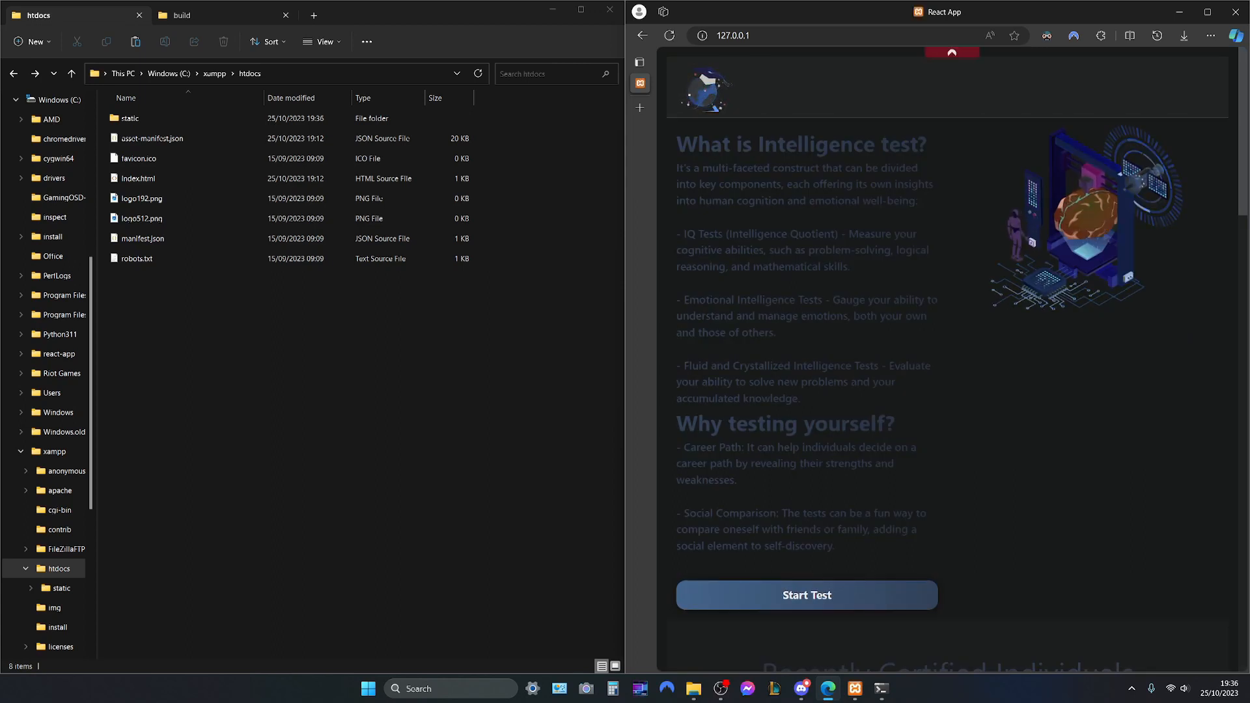
{"action": "left_click", "coordinate": [805, 595]}
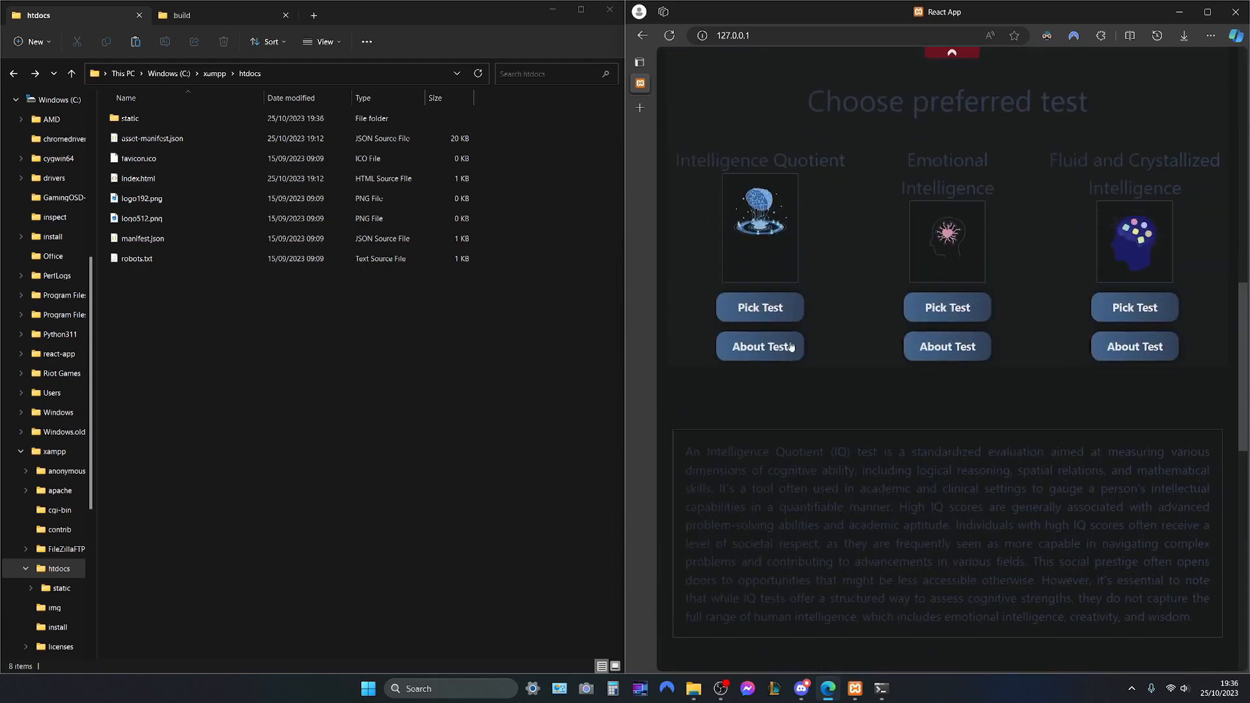
{"action": "left_click", "coordinate": [759, 346]}
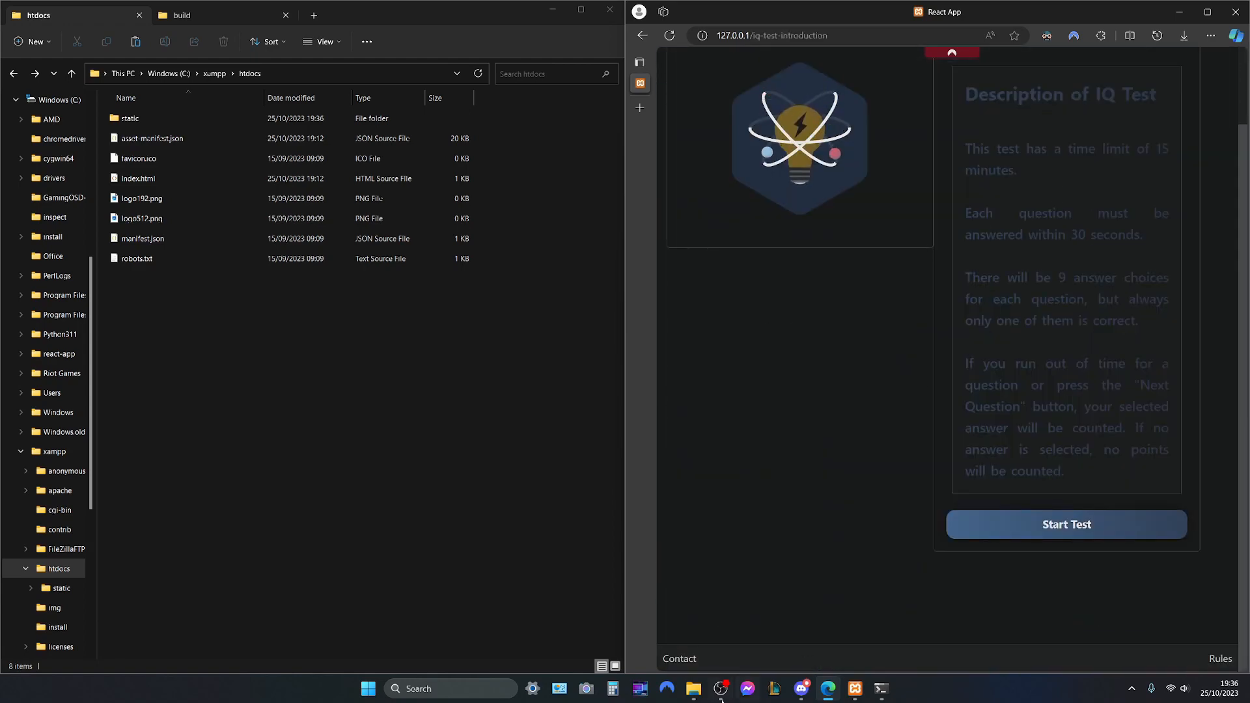
{"action": "left_click", "coordinate": [855, 688]}
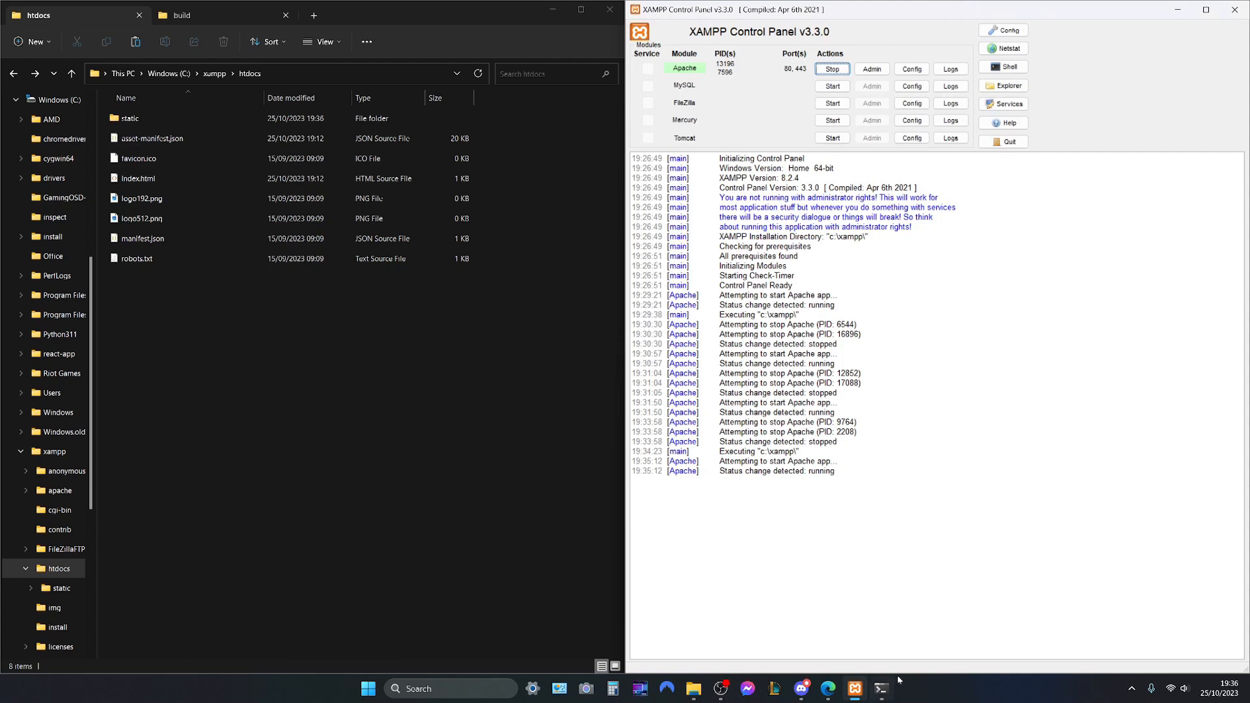